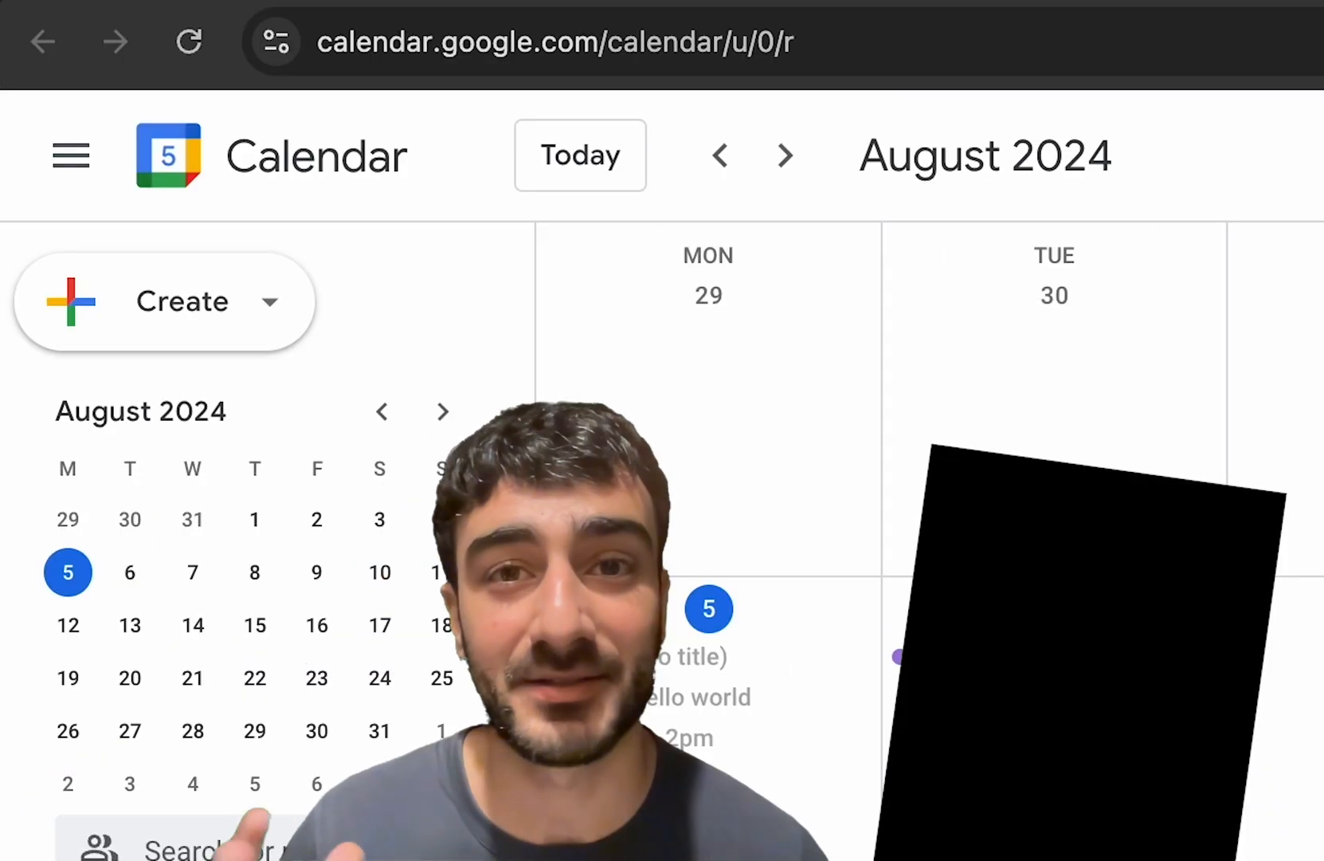
Create and save a 'Win Gemini' event on August 5, 4:20pm to 6:09pm.
left_click(165, 300)
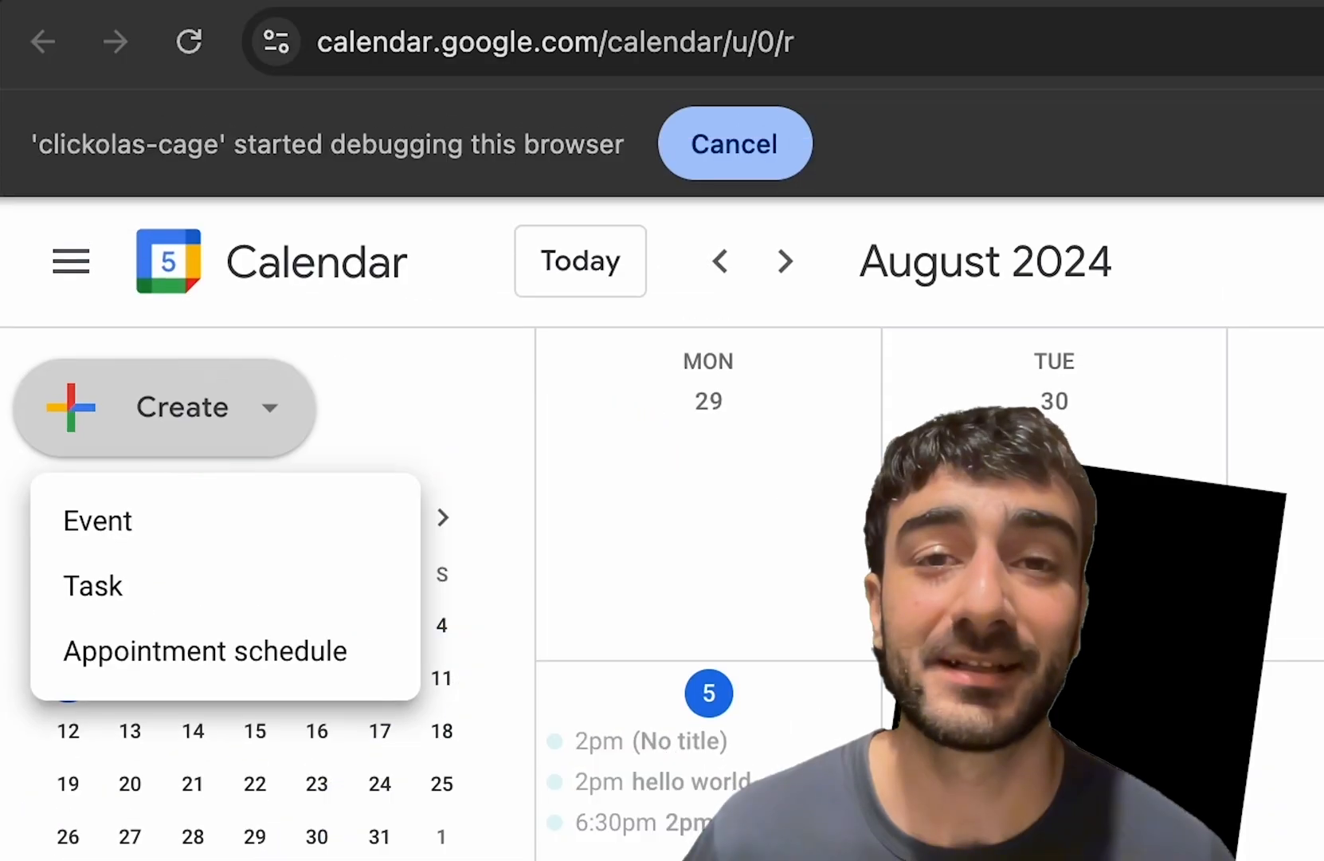
left_click(98, 520)
type("Win Gemini")
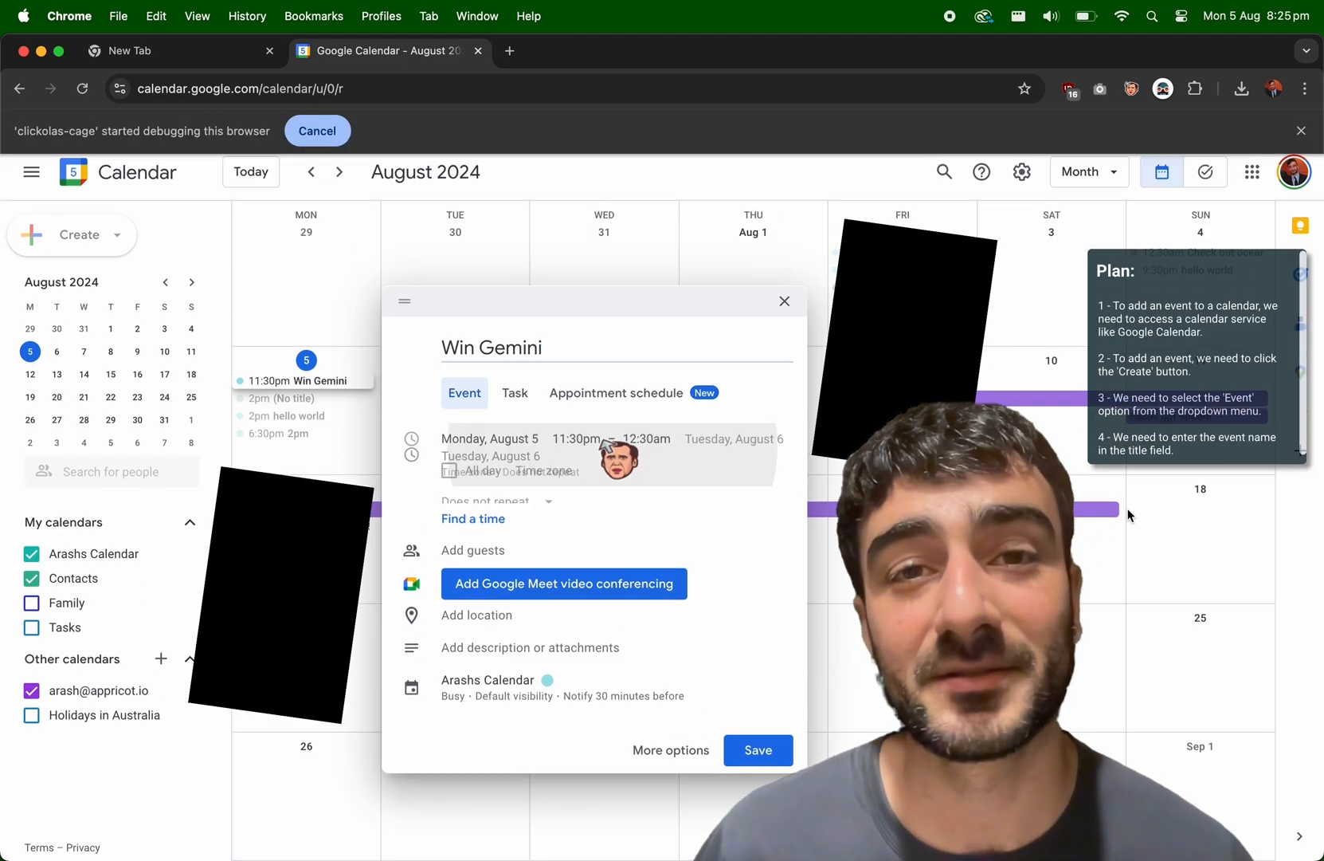
left_click(576, 435)
type("6:09pm")
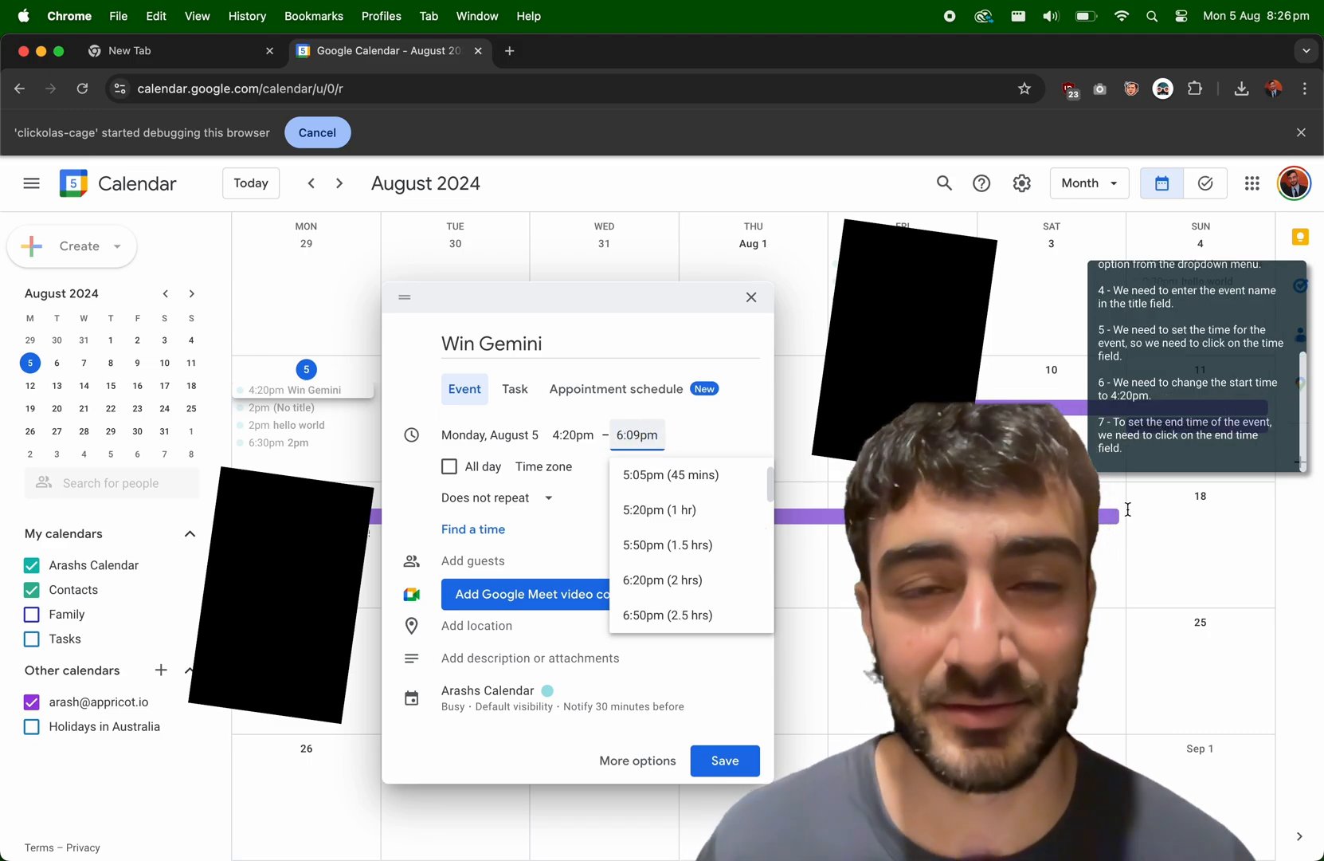
left_click(722, 760)
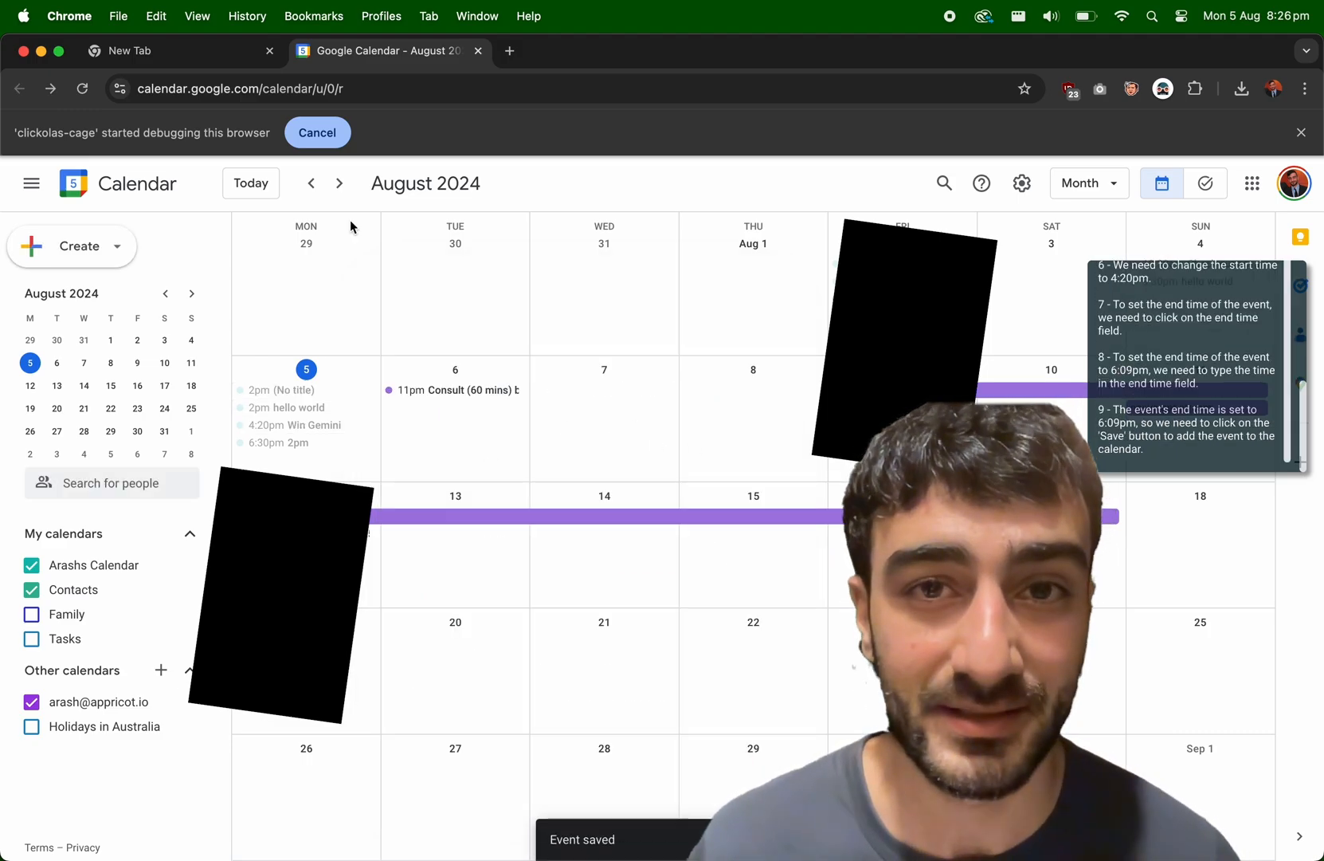
left_click(295, 390)
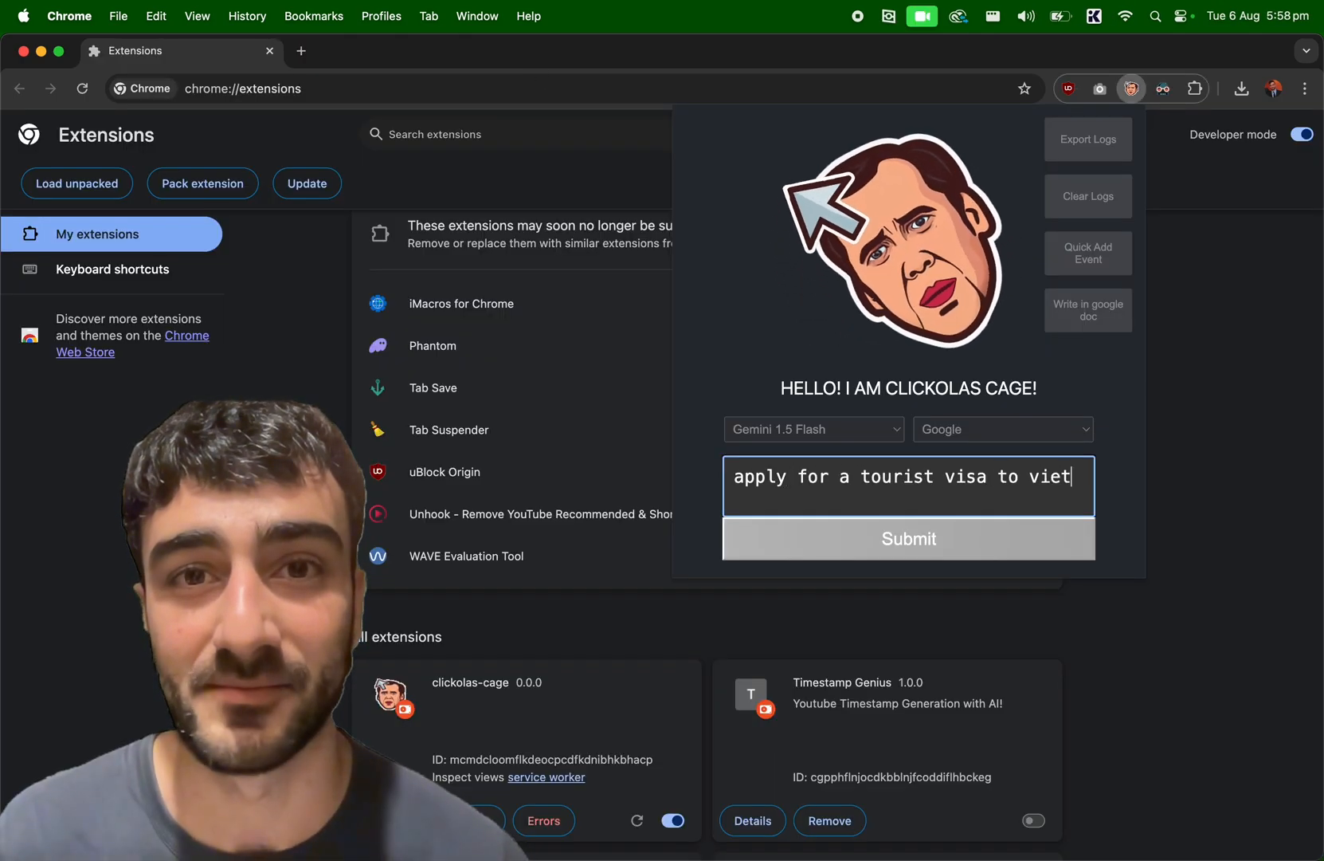
Begin typing a tourist visa application request into the Clickolas Cage prompt box.
left_click(907, 537)
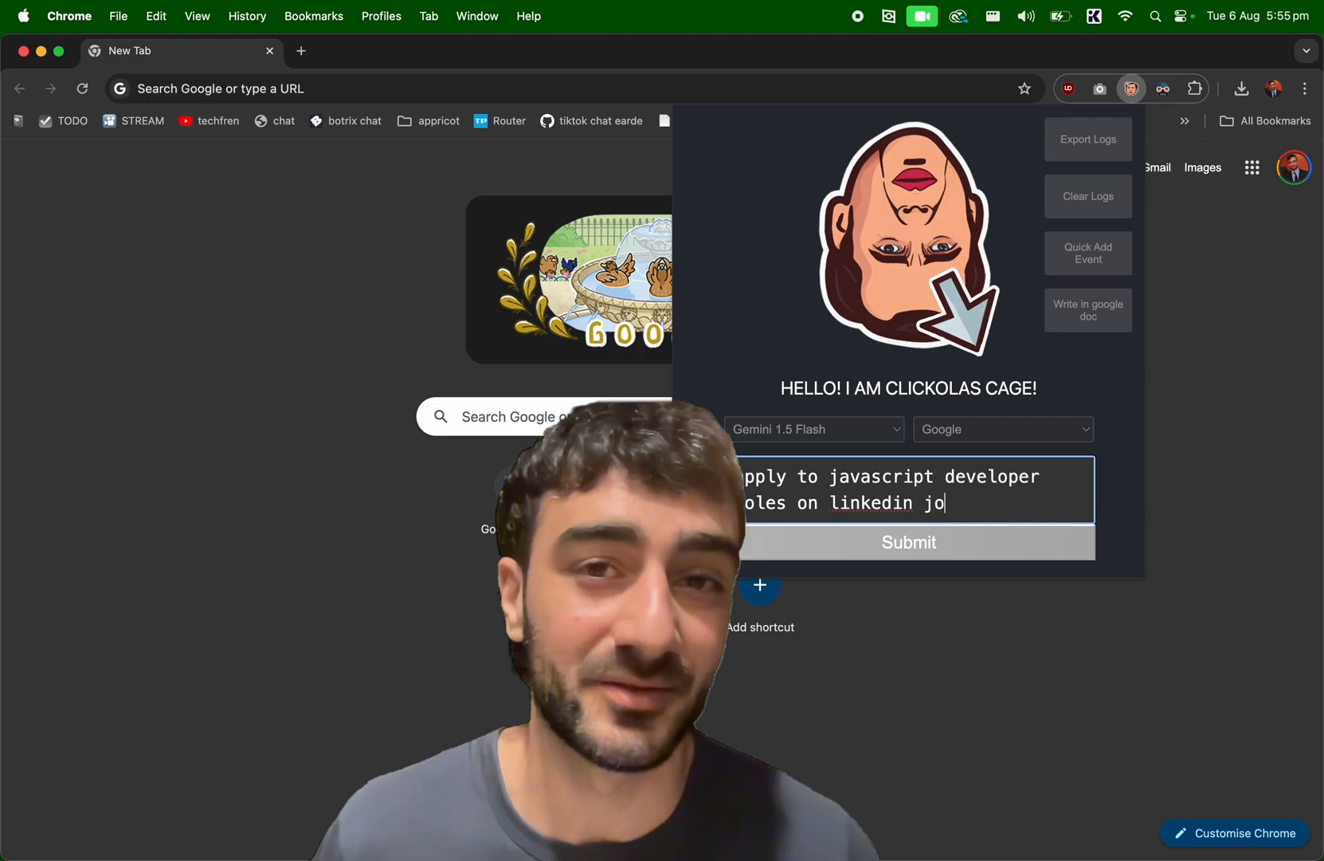
Submit the JavaScript developer request, search LinkedIn remote jobs, and open the first listing.
left_click(908, 542)
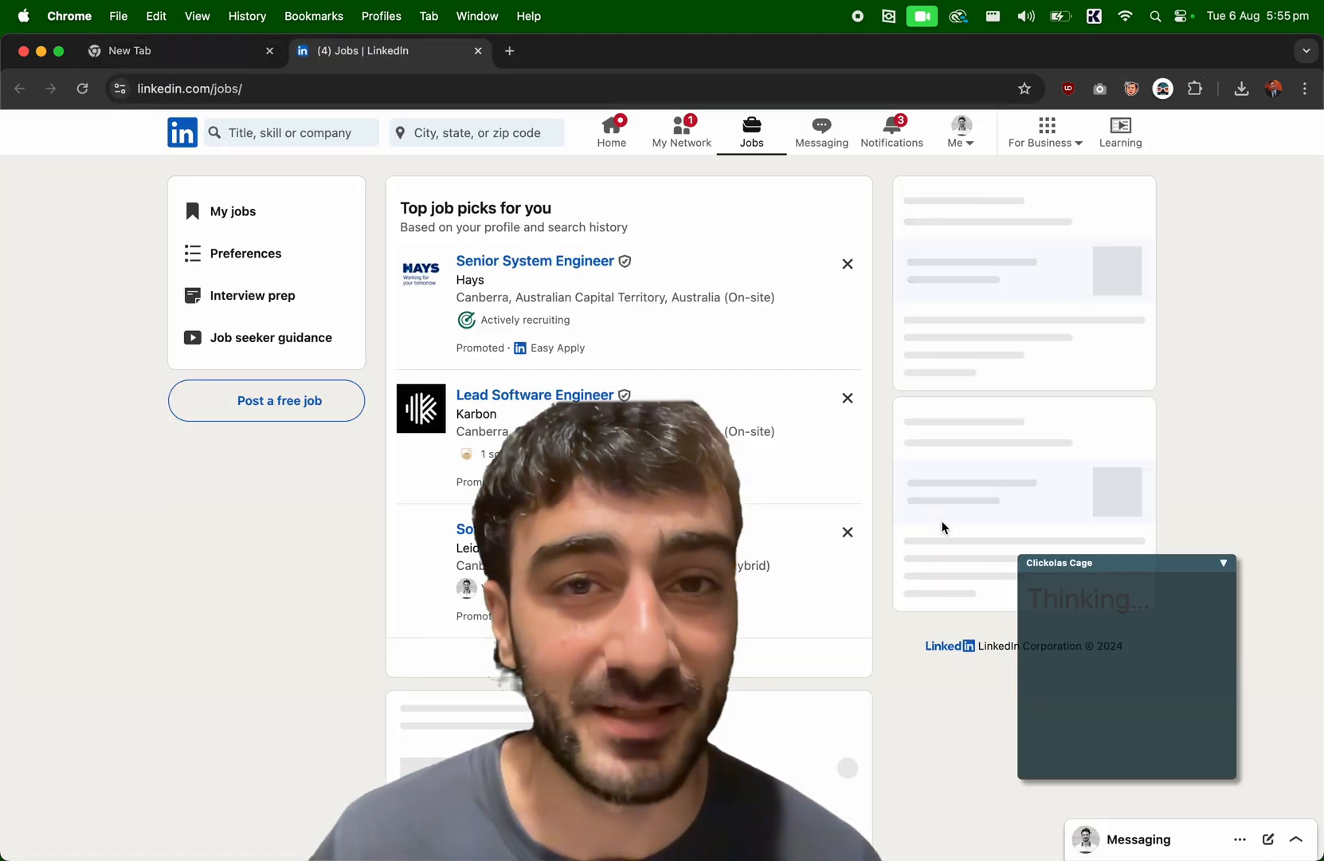
type("JavaScript Developer")
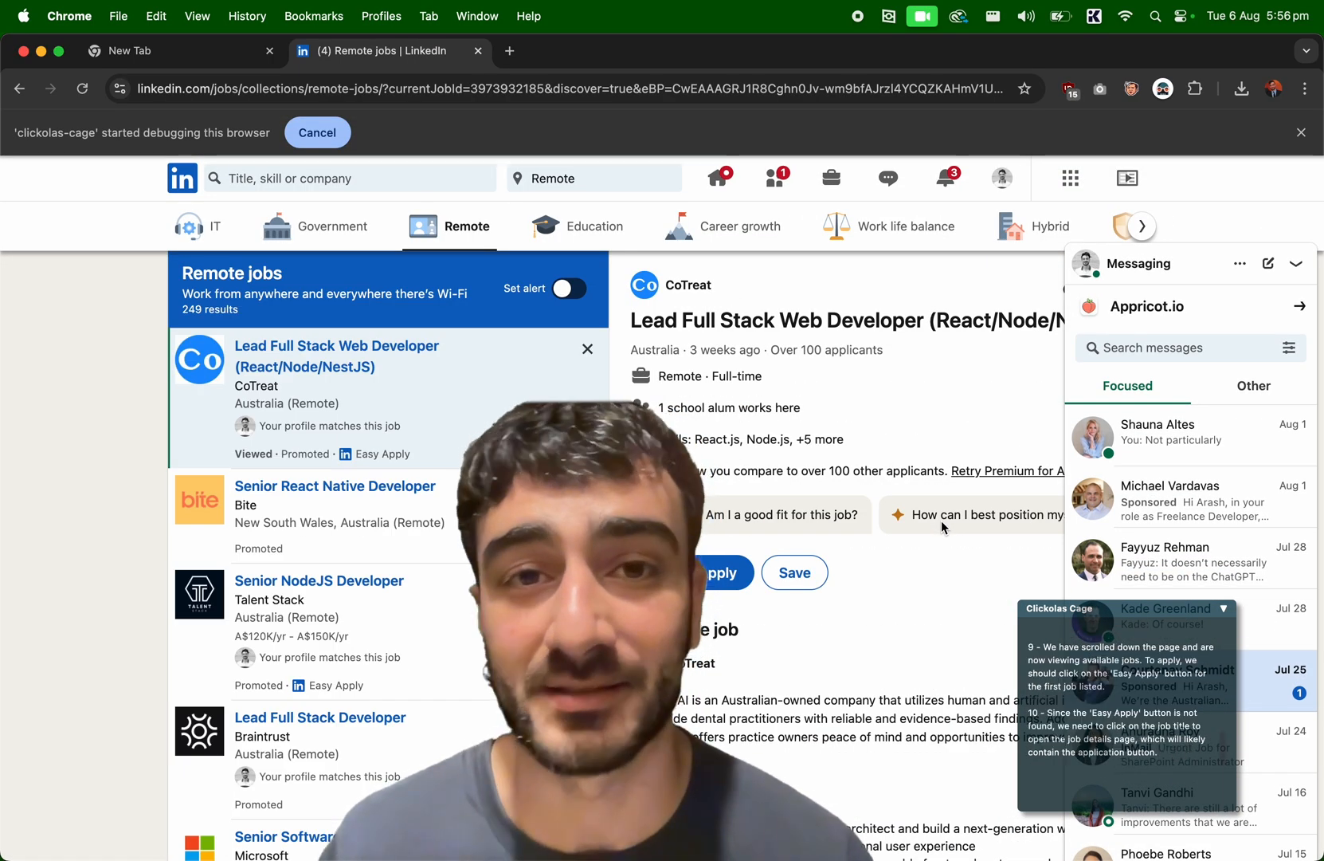
left_click(714, 573)
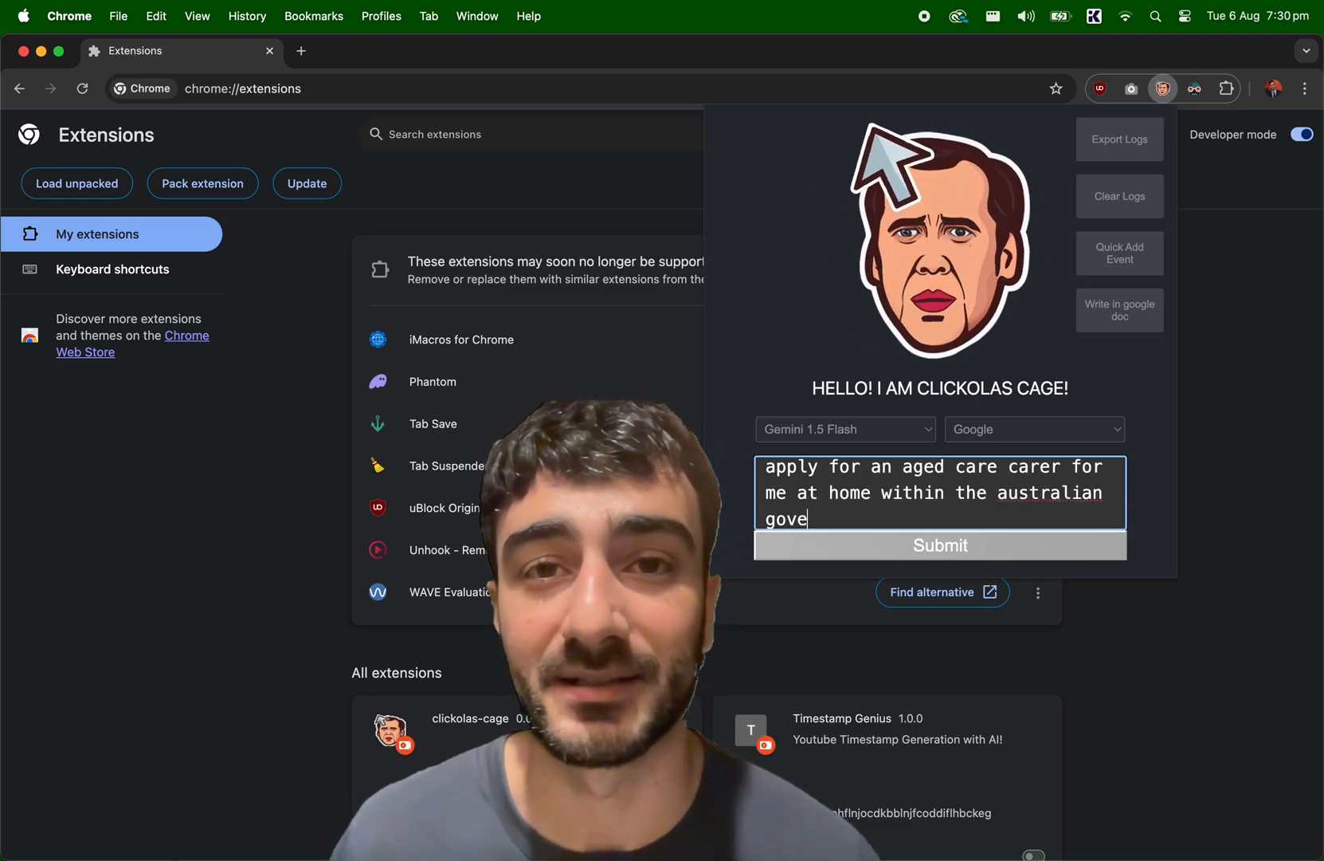
Submit the aged care carer request and open My Aged Care's 'Apply for an assessment online' result.
left_click(938, 545)
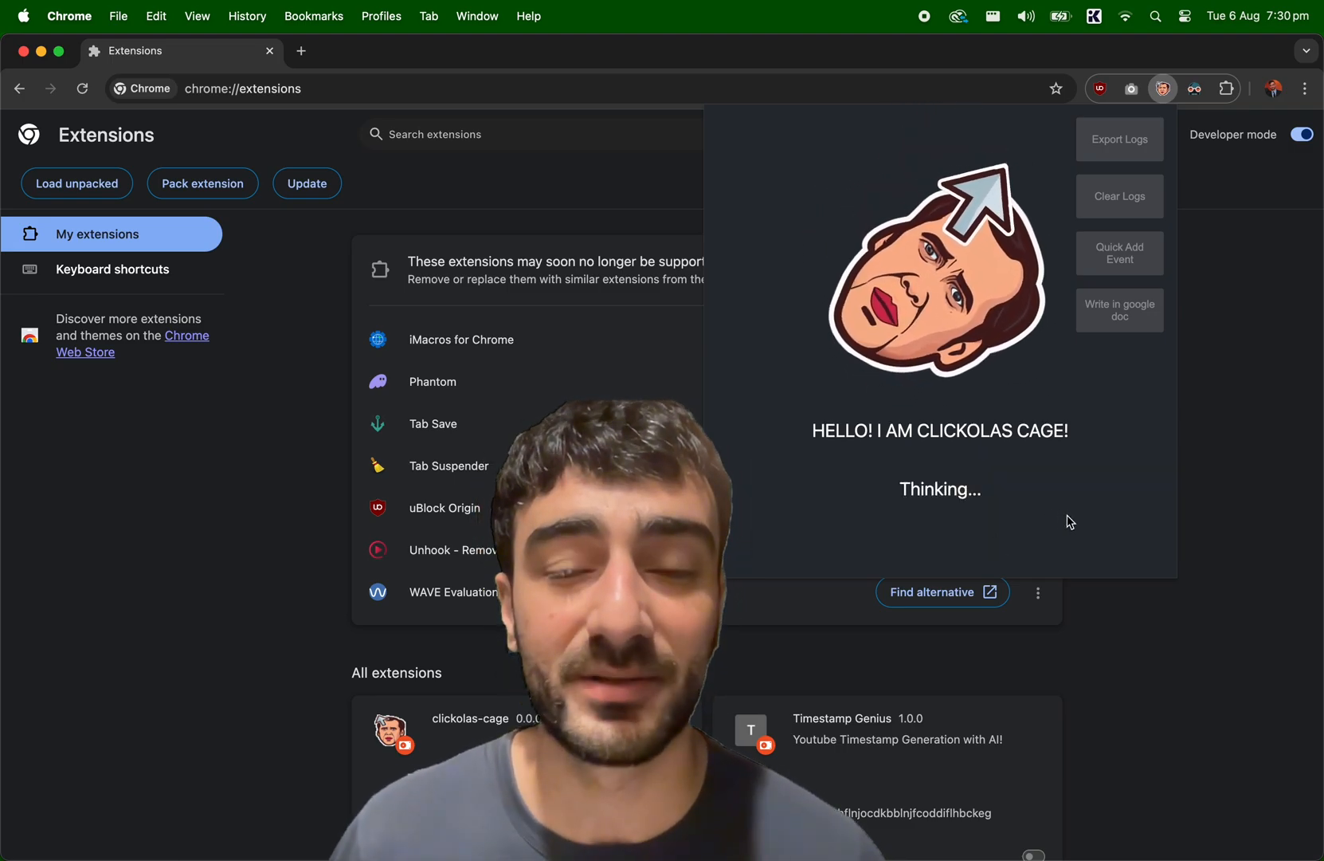
left_click(508, 51)
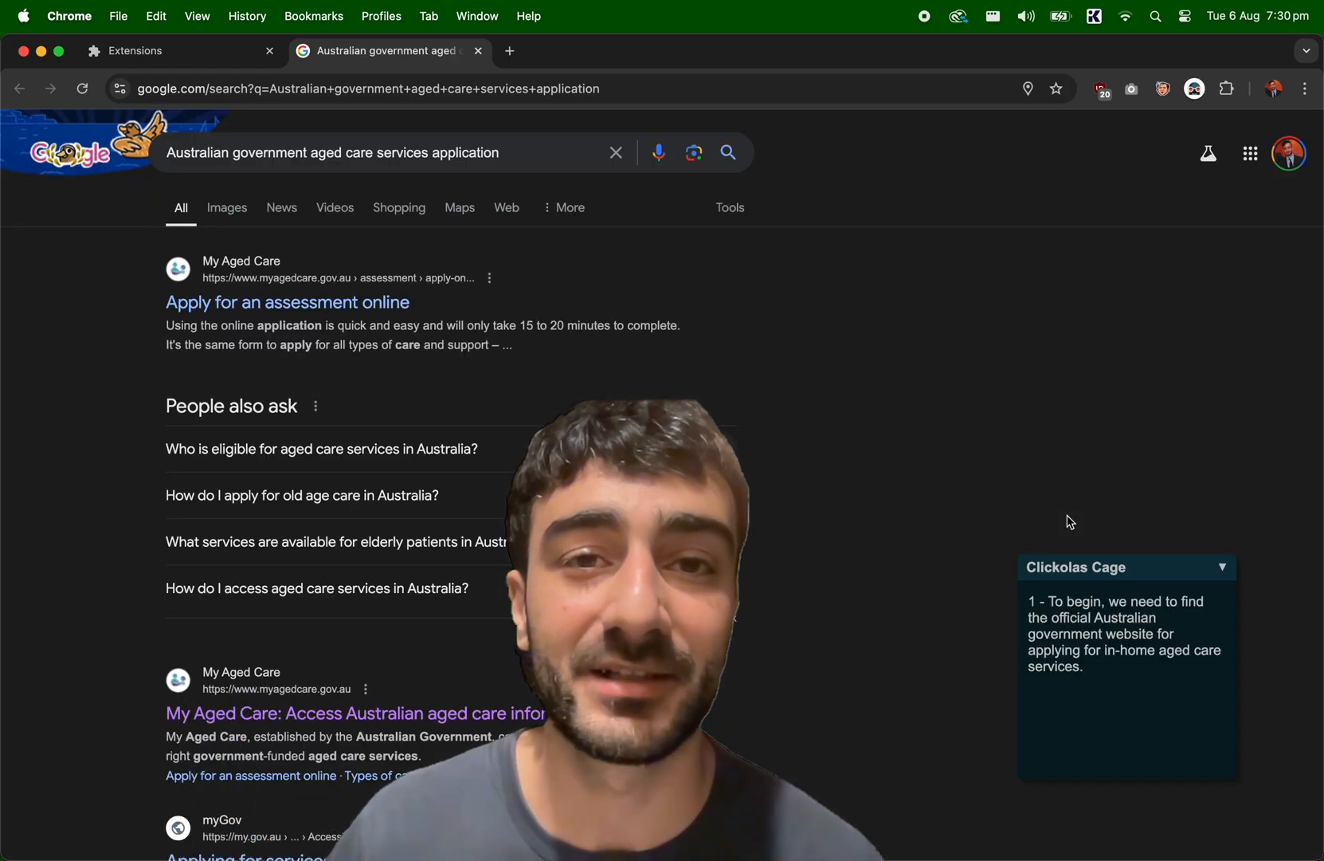
left_click(287, 301)
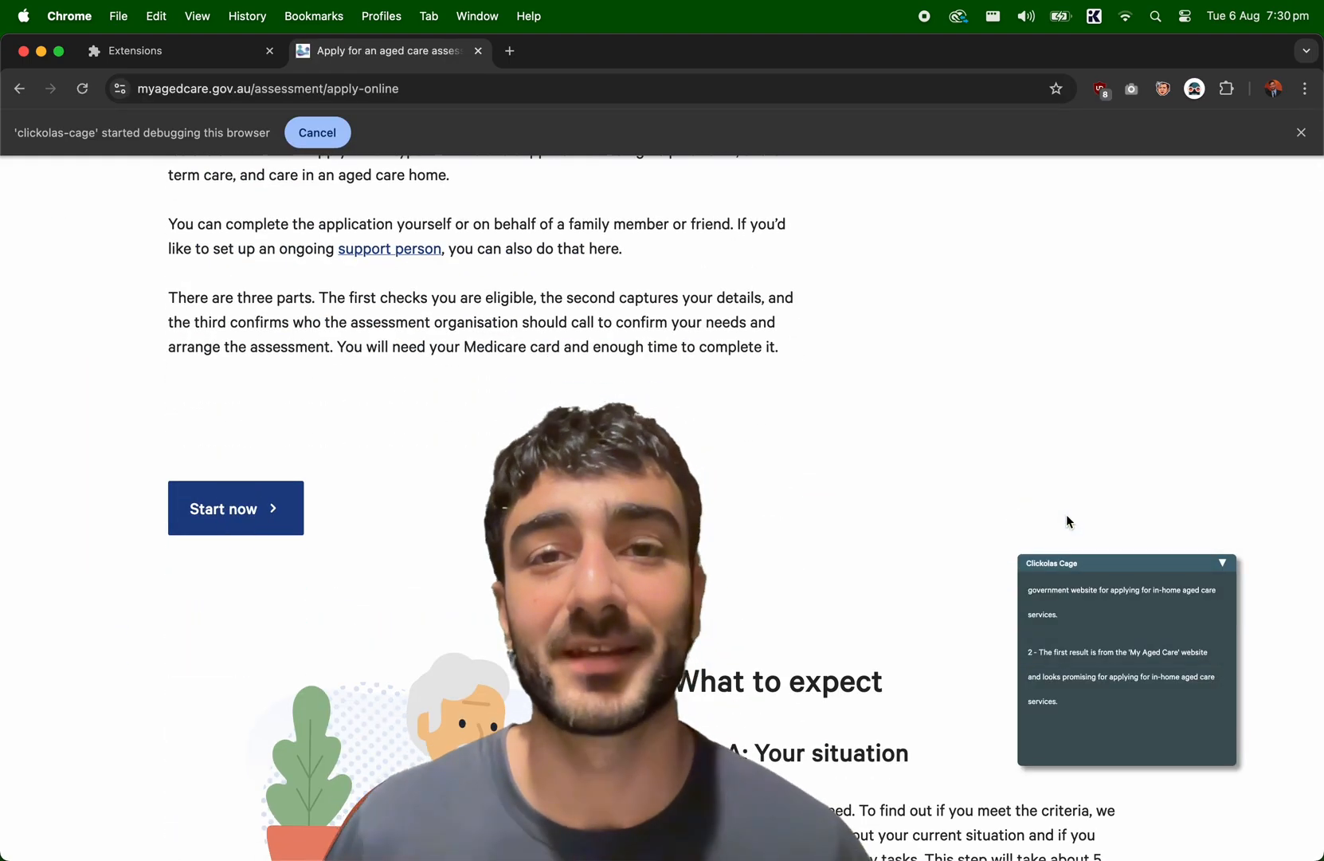